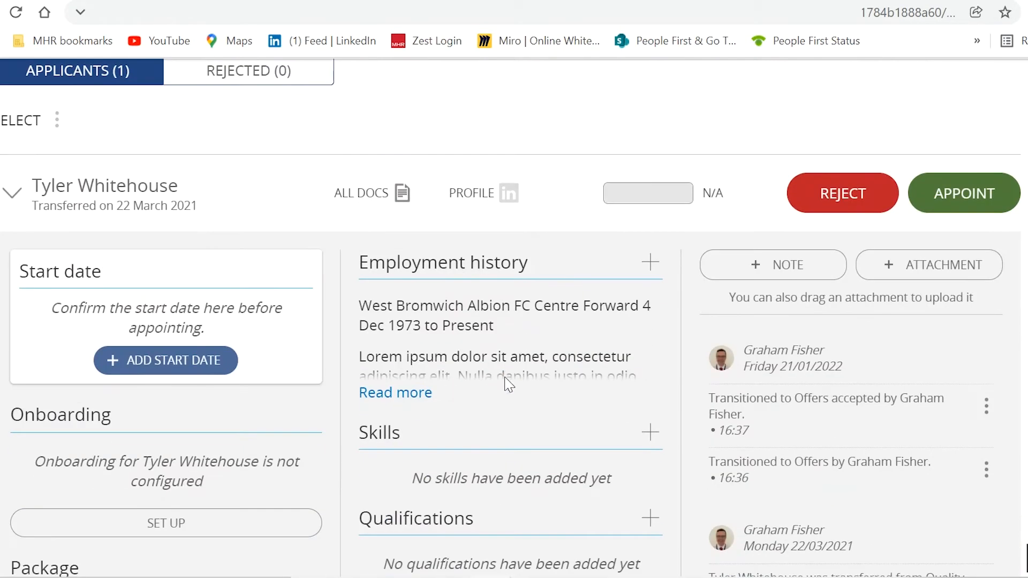
scroll("down", 3)
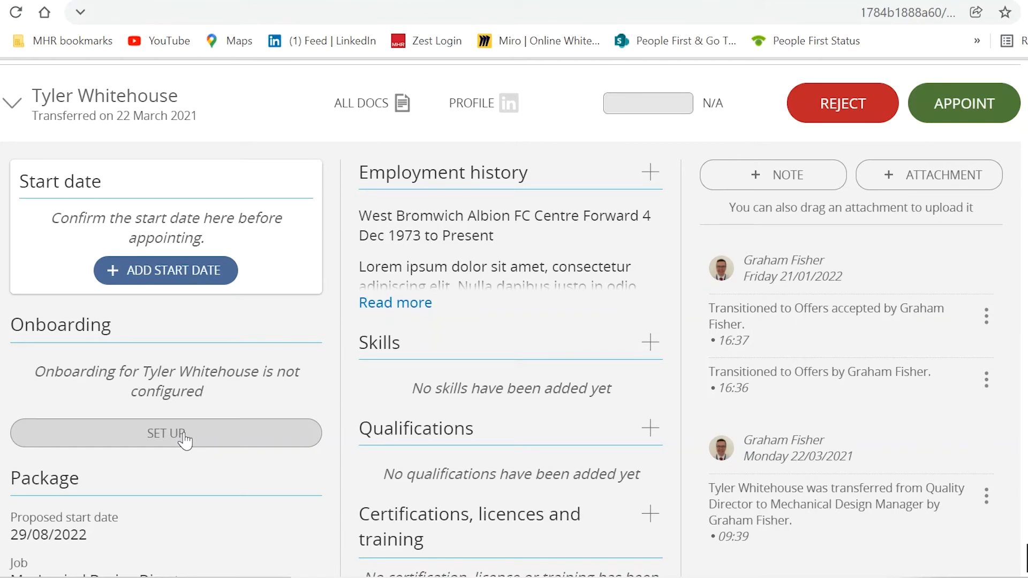
left_click(167, 433)
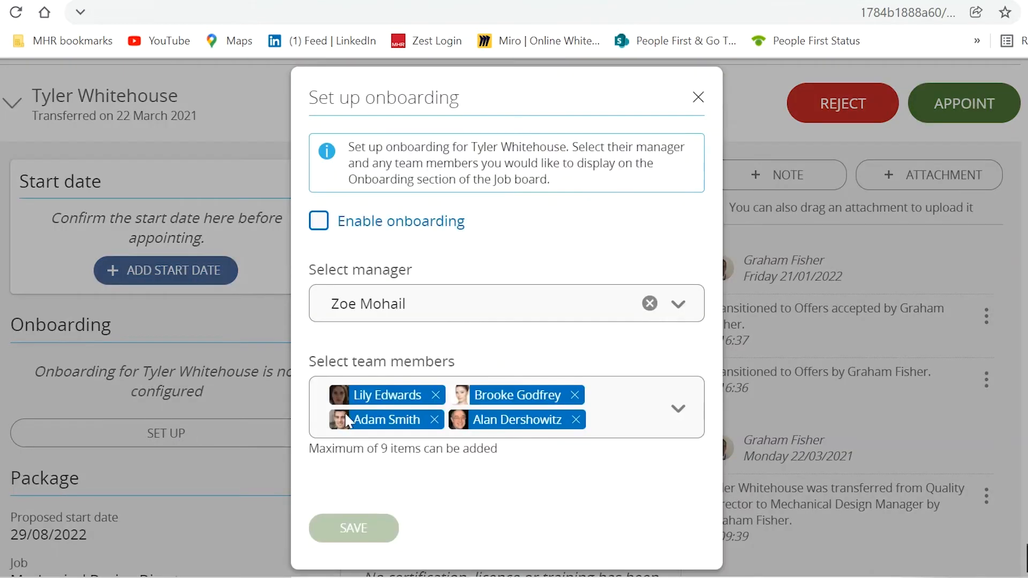
left_click(318, 221)
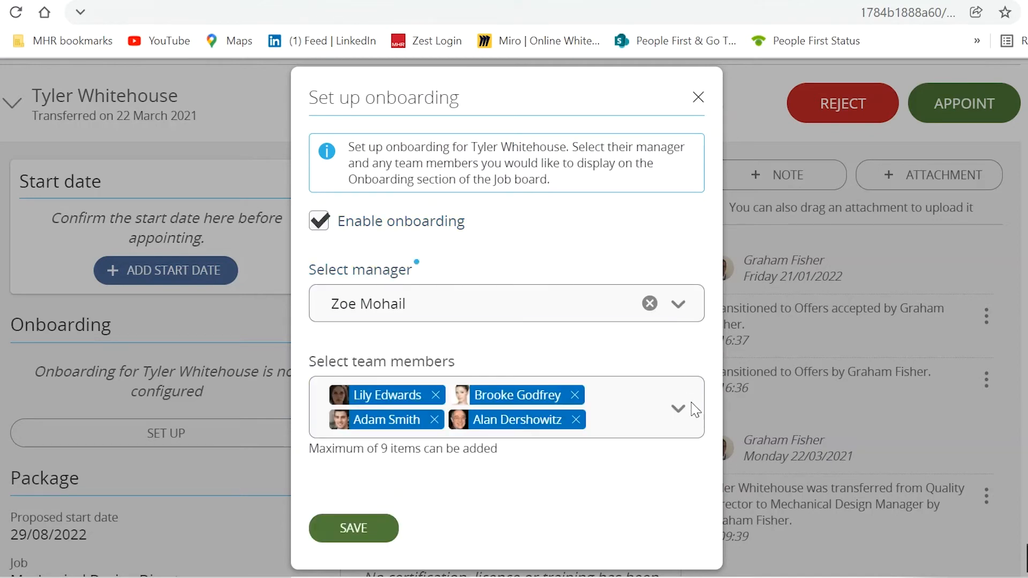
mouse_move(684, 420)
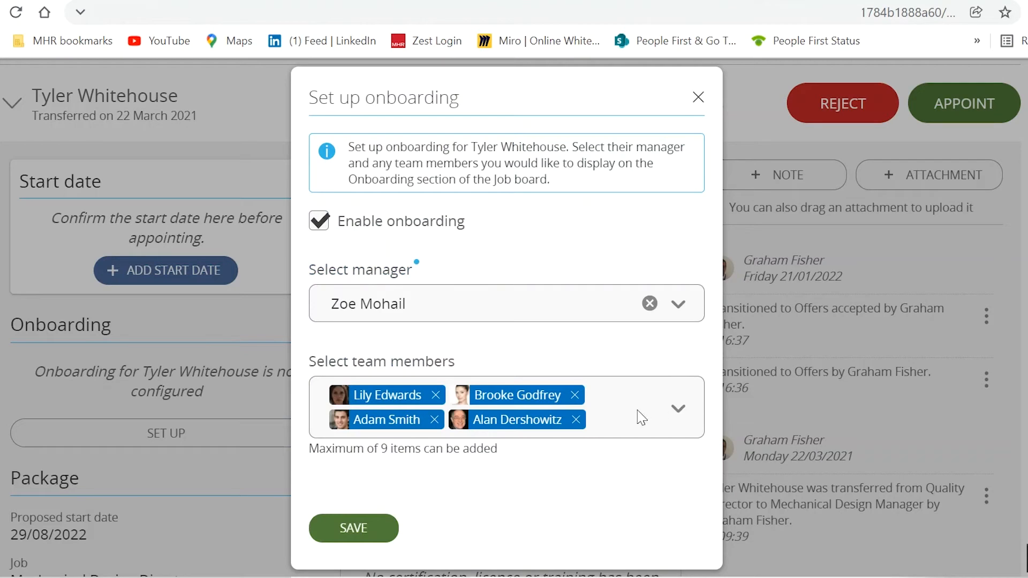
Save the onboarding setup and scroll through the Mechanical Design Director campaign pipeline.
left_click(354, 528)
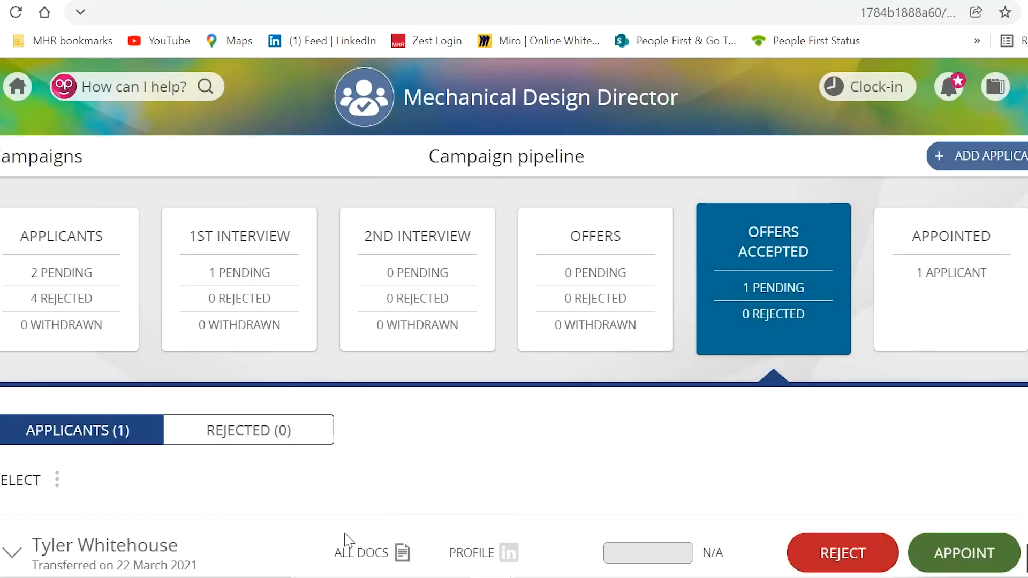
scroll("down", 3)
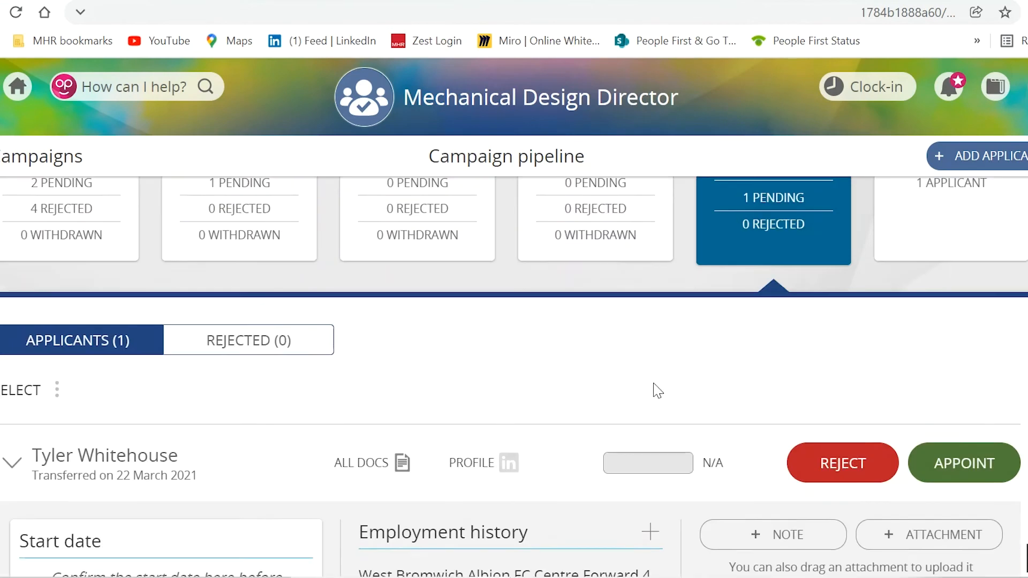
scroll("down", 3)
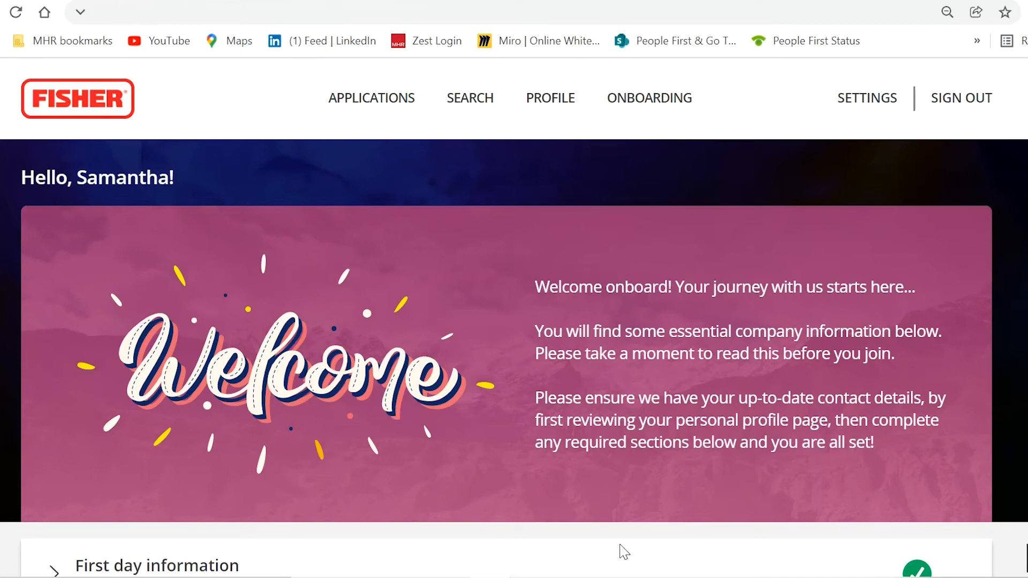
Expand First day information to show office address, parking, canteen and nearest station details.
scroll("down", 3)
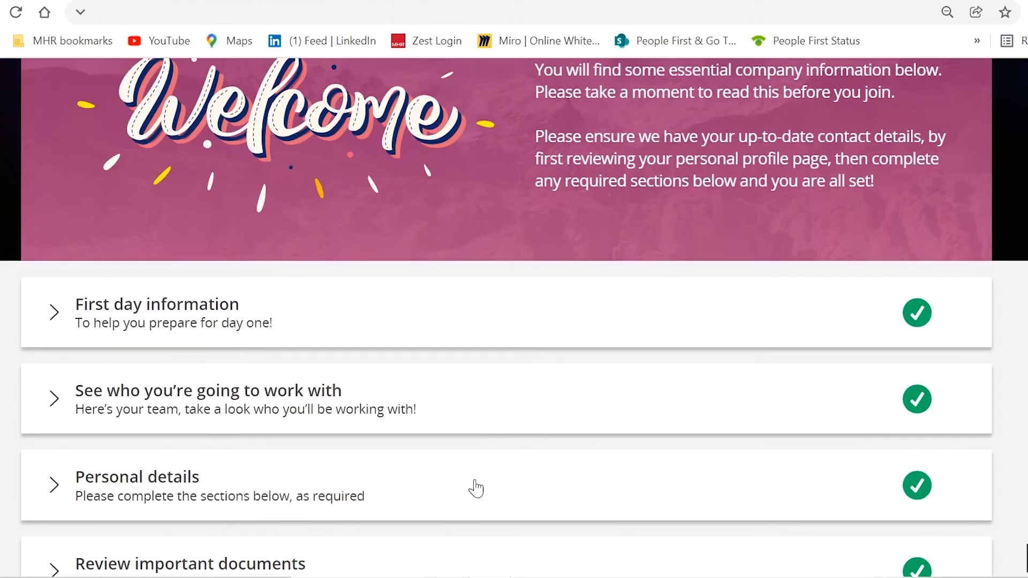
left_click(54, 313)
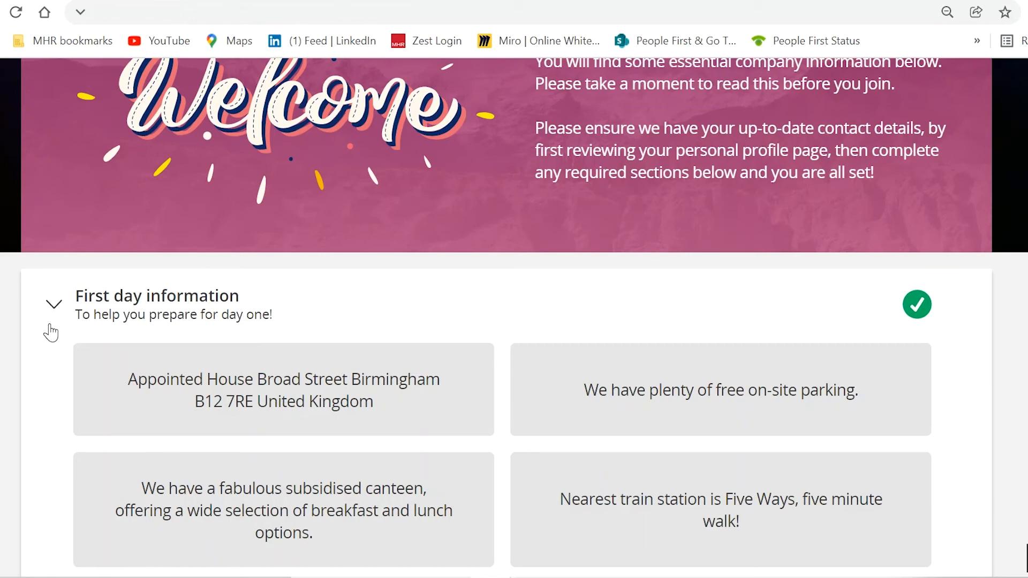
scroll("down", 3)
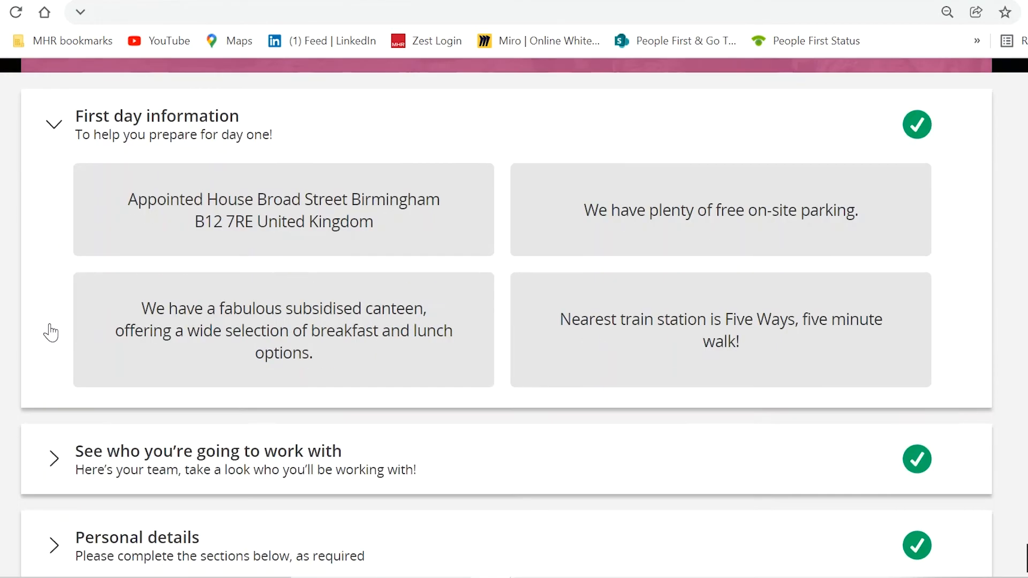
mouse_move(50, 331)
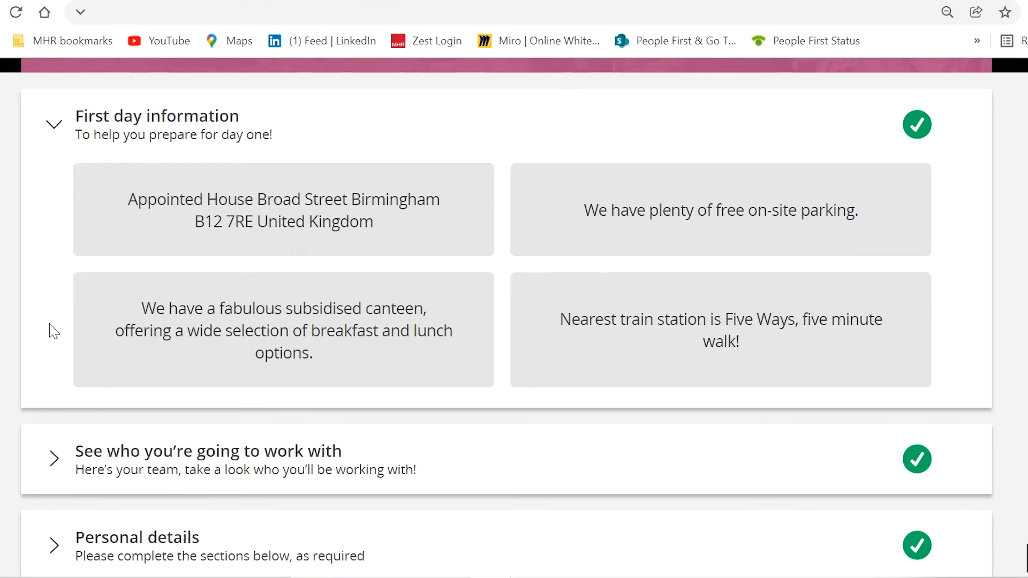
scroll("down", 3)
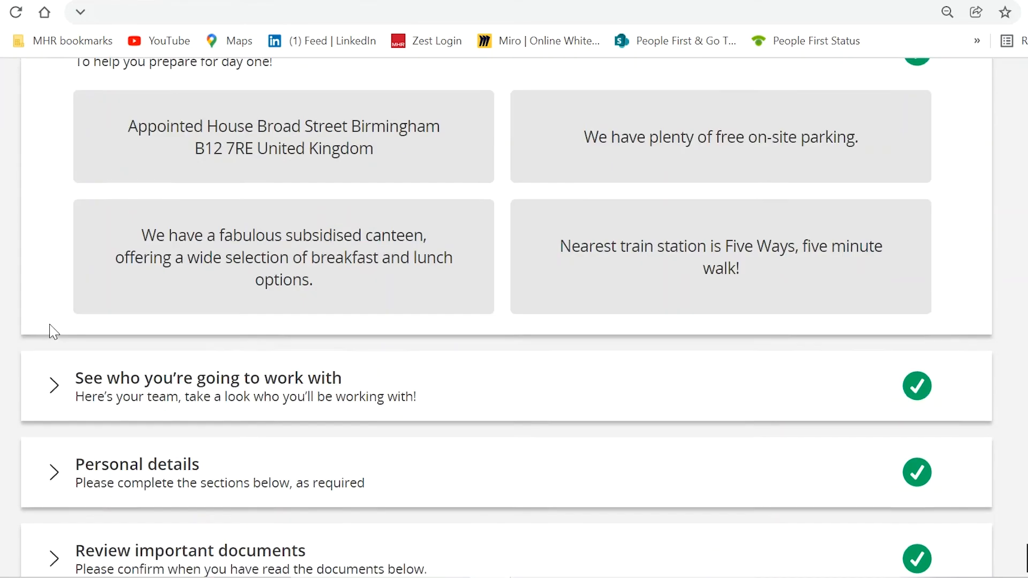
Expand the colleagues section, then Personal details with personal, bank and disability subsections.
left_click(53, 385)
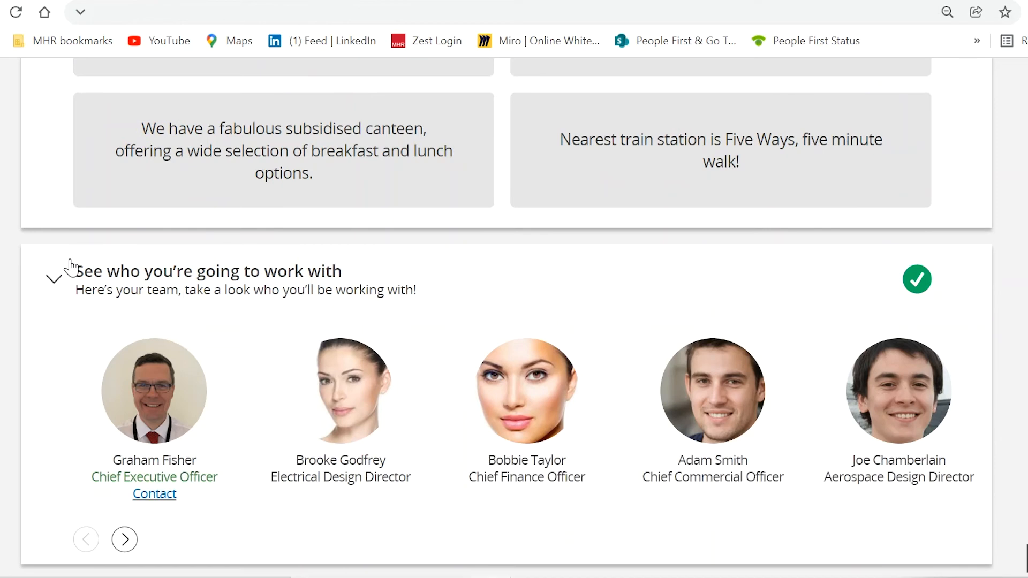
mouse_move(8, 247)
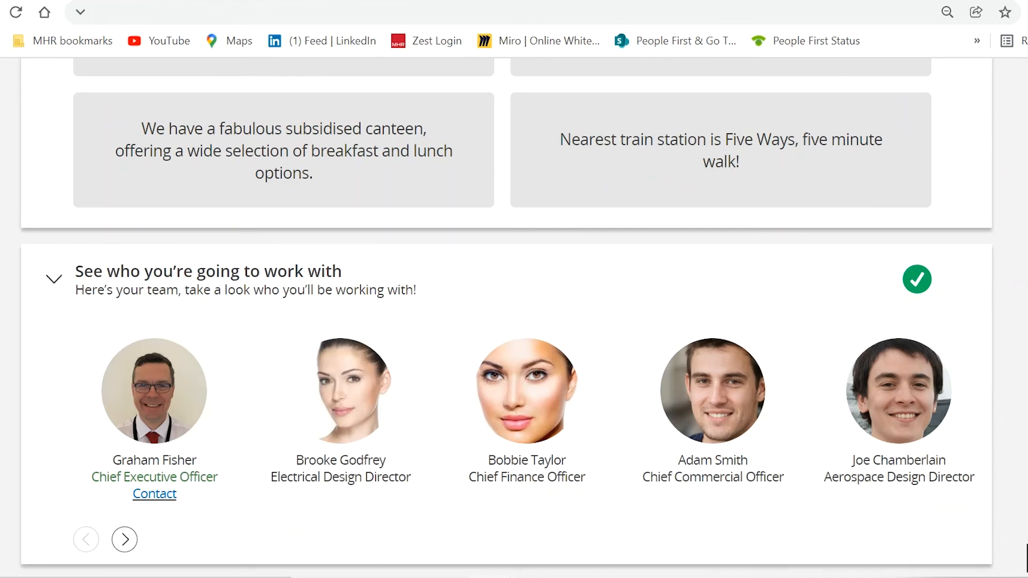
scroll("down", 3)
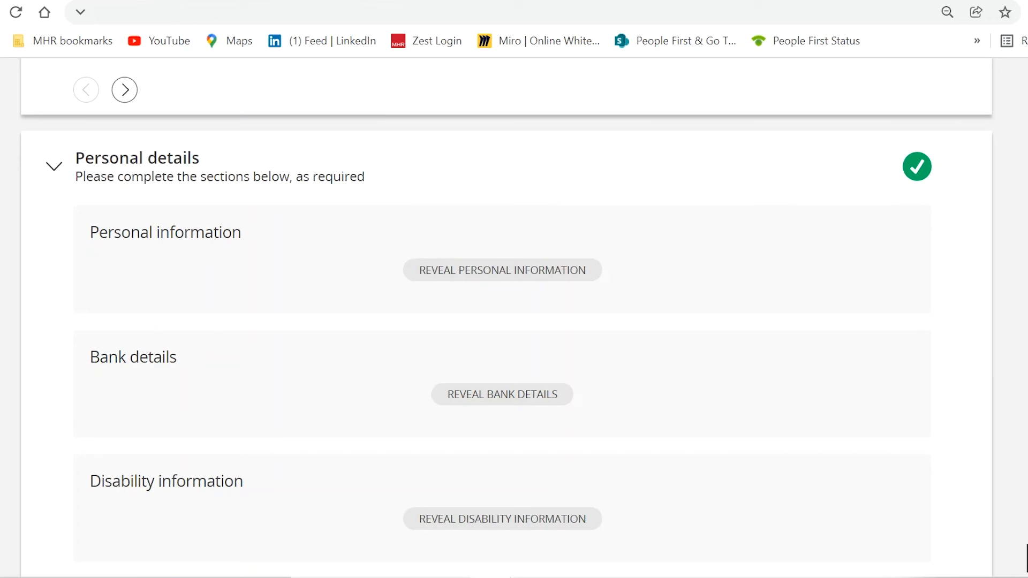
Expand Review important documents and scroll through its three downloadable document cards.
scroll("down", 3)
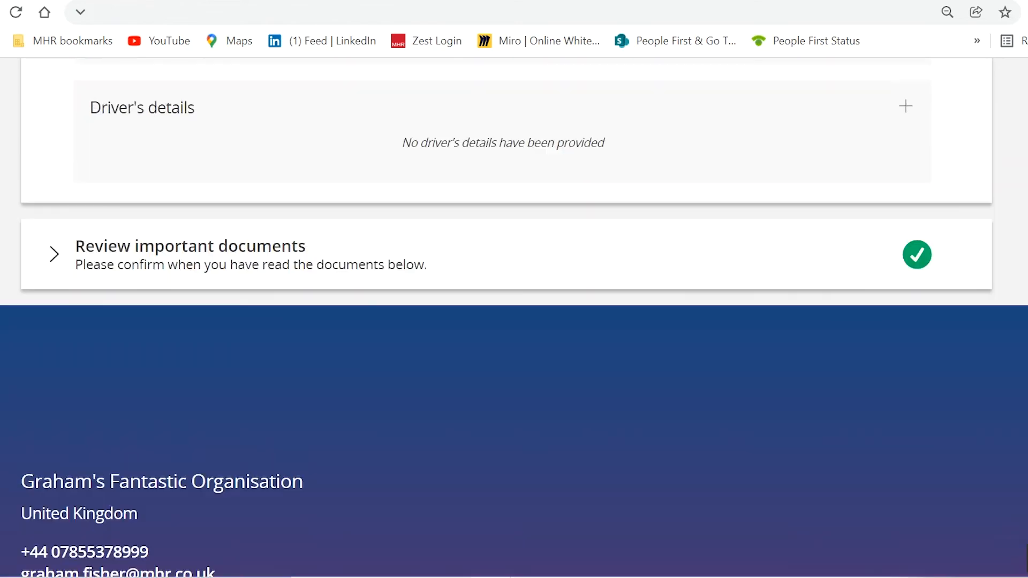
left_click(53, 253)
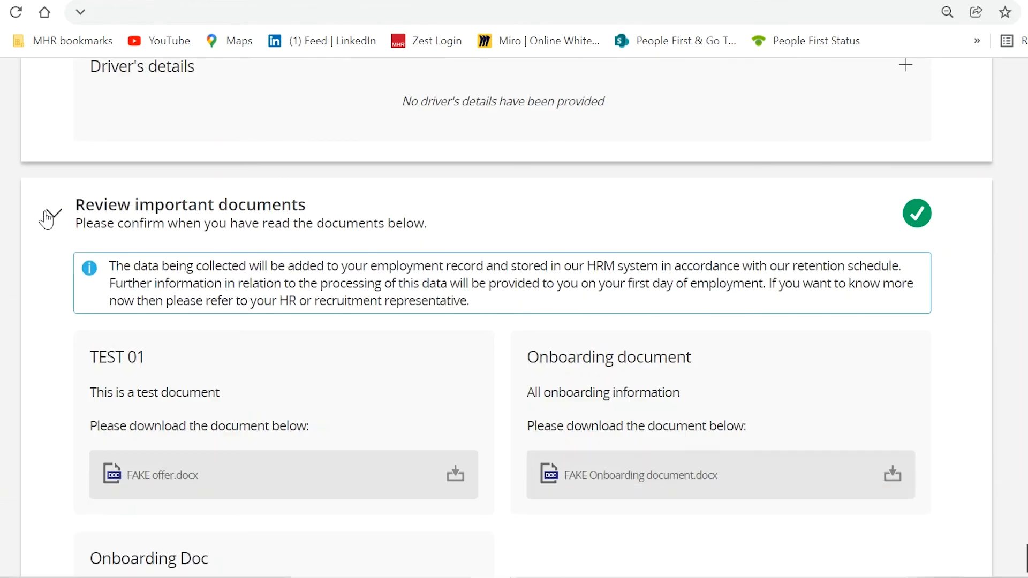
scroll("down", 3)
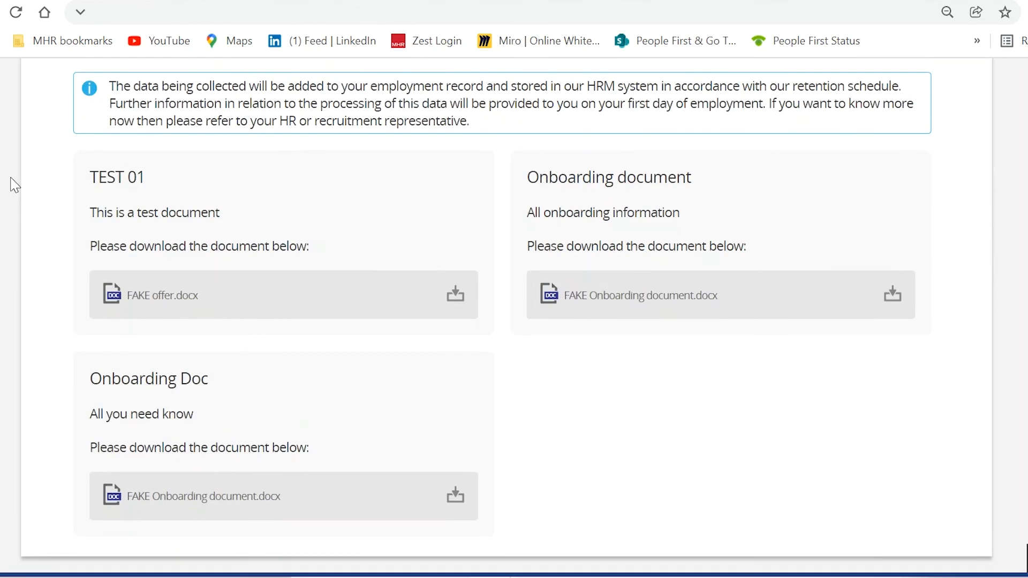
scroll("down", 3)
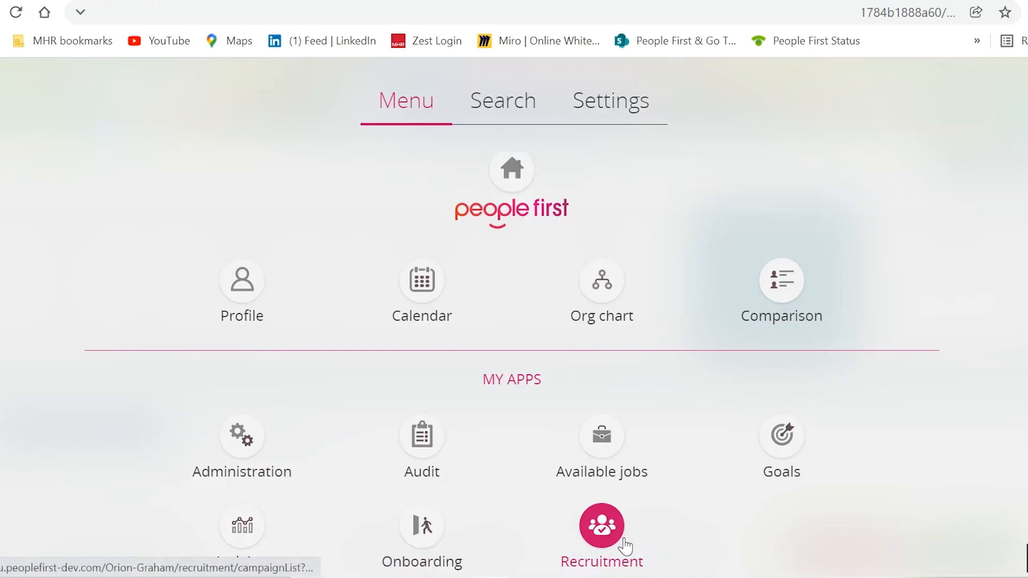
Open the Onboarding app to see applicants, managers and section completion statuses.
left_click(602, 527)
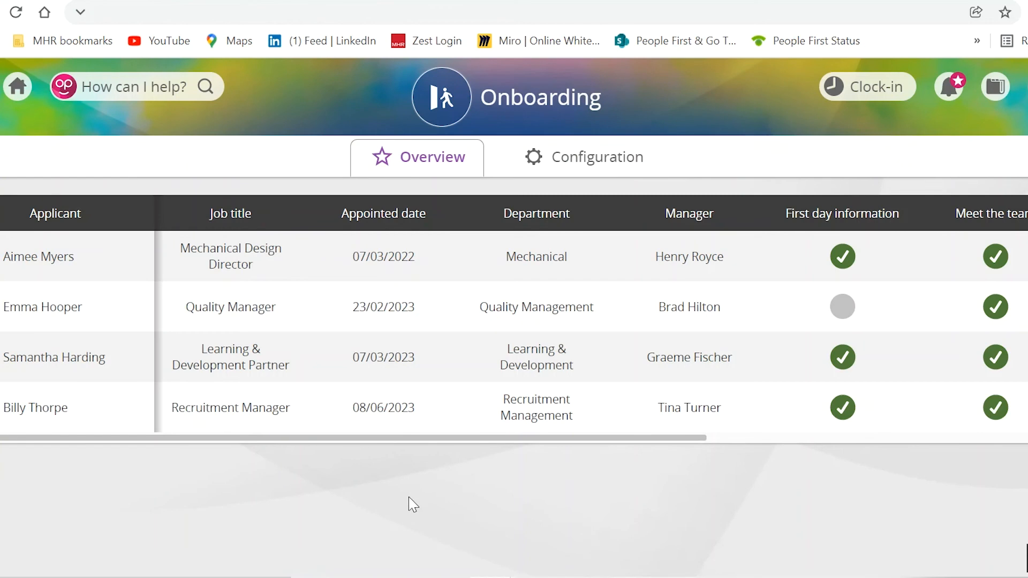
mouse_move(444, 524)
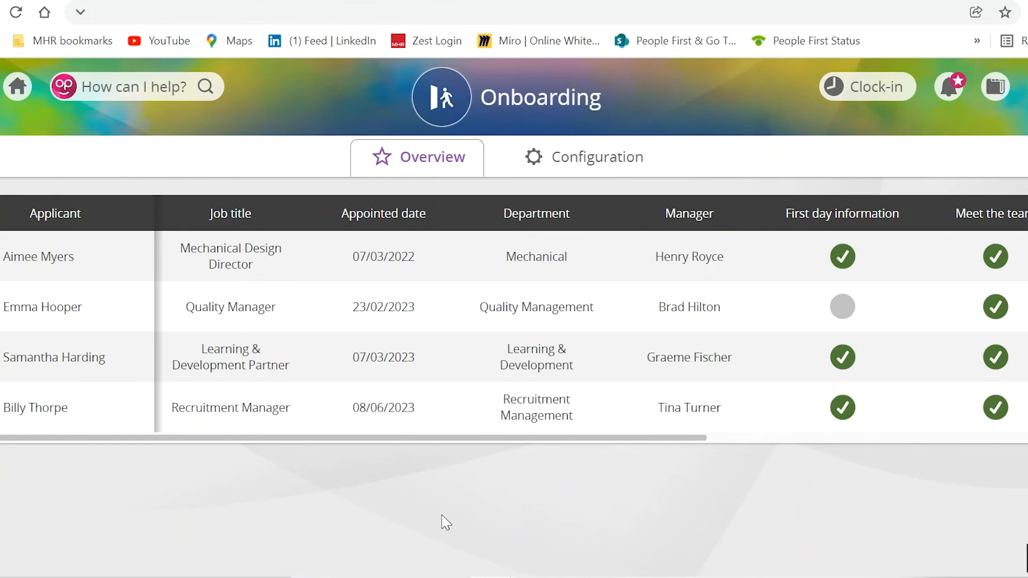
mouse_move(482, 446)
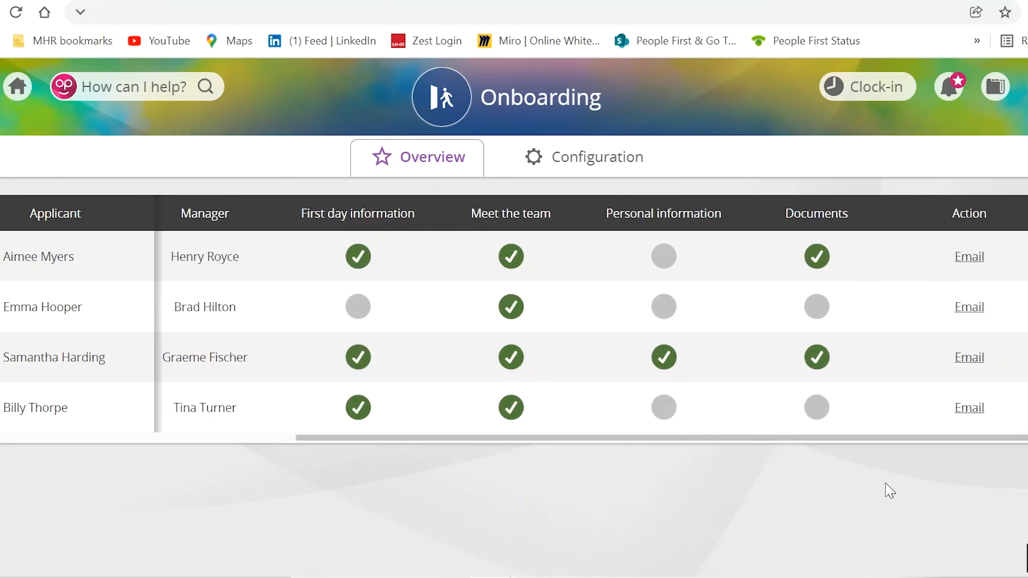
mouse_move(814, 495)
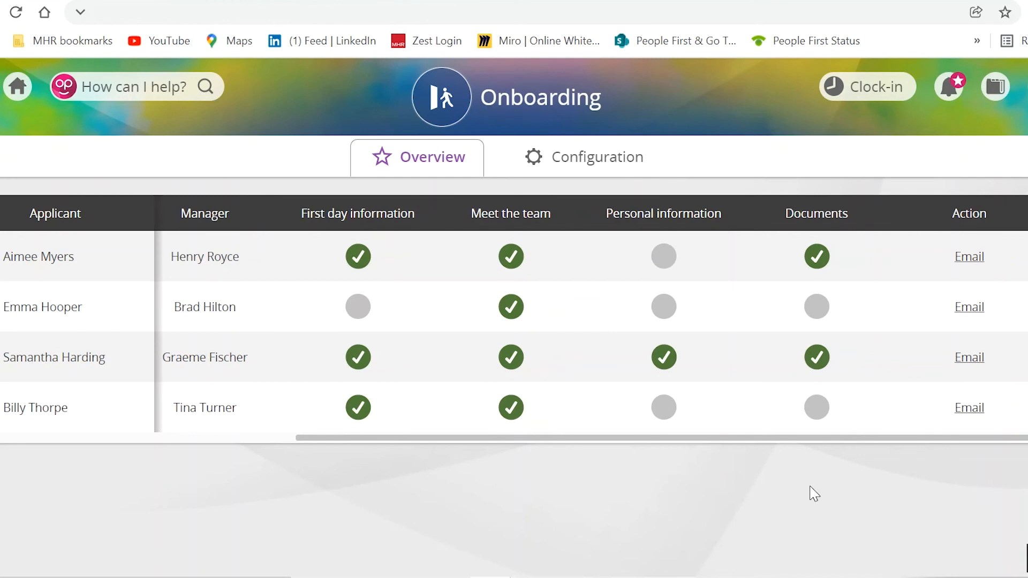
mouse_move(940, 475)
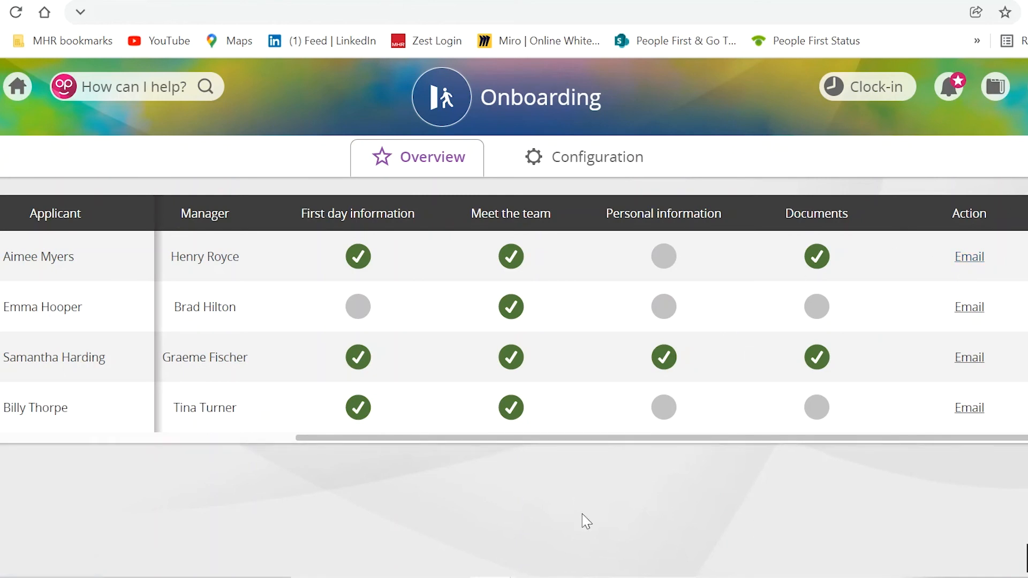
mouse_move(30, 264)
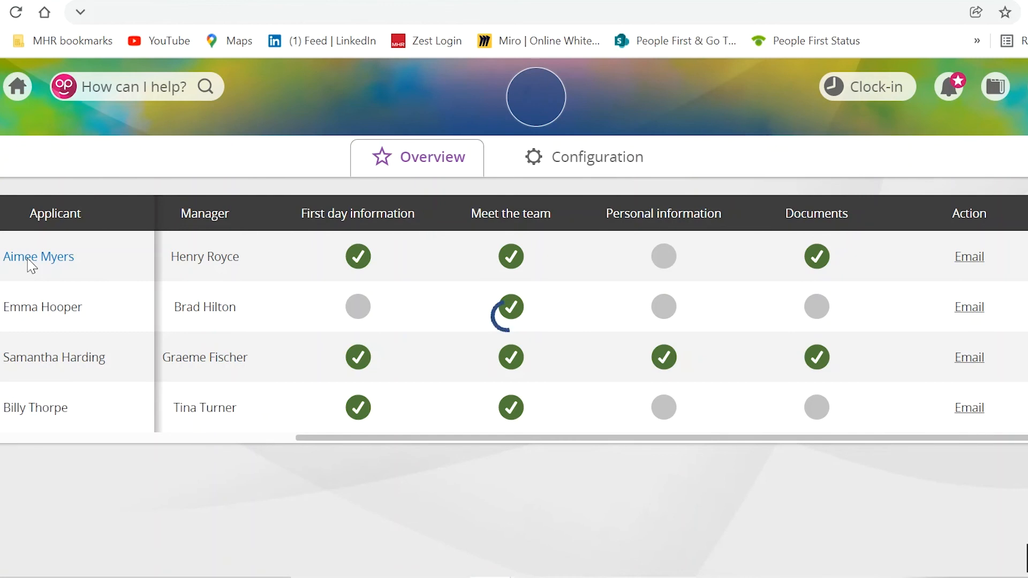
Open the onboarding Configuration and view the First day information settings.
left_click(39, 256)
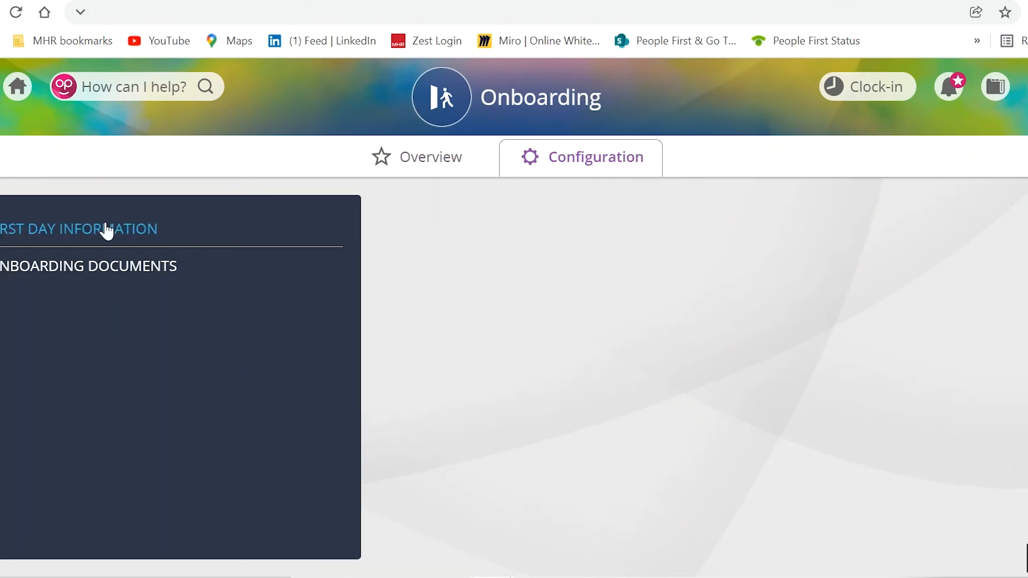
left_click(97, 230)
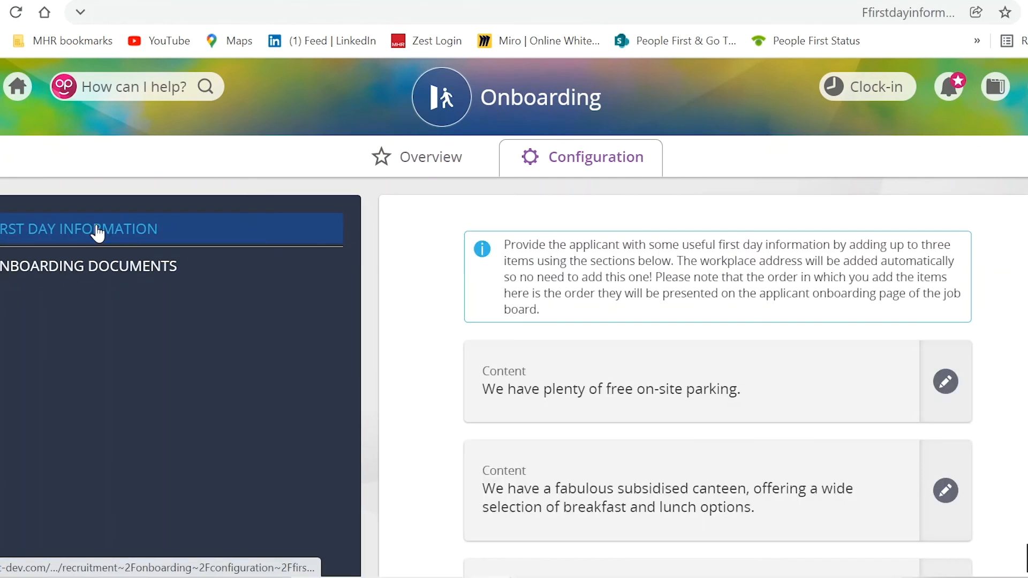
scroll("down", 3)
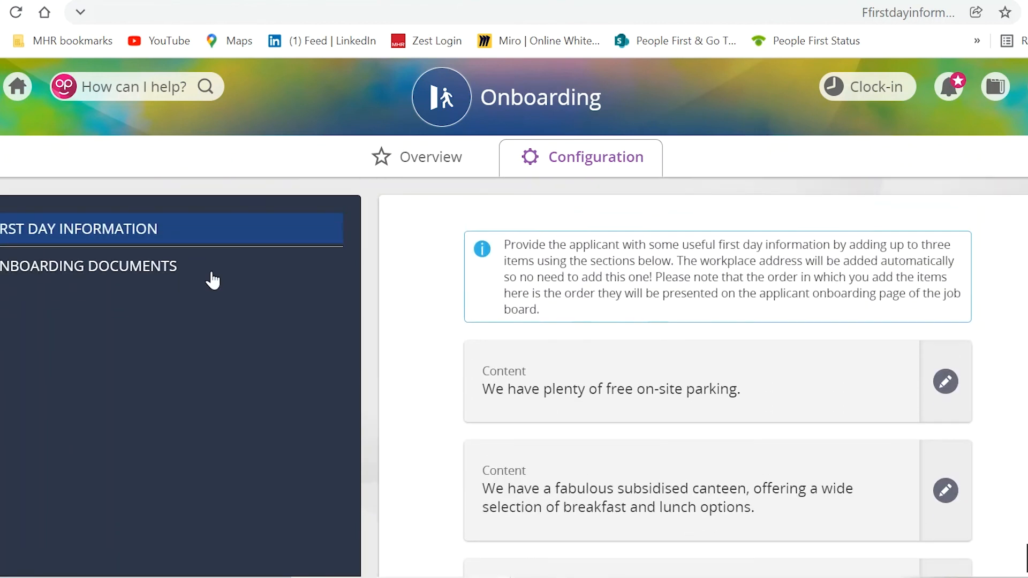
View the onboarding documents list: TEST 01, Onboarding document and Onboarding Doc.
left_click(119, 266)
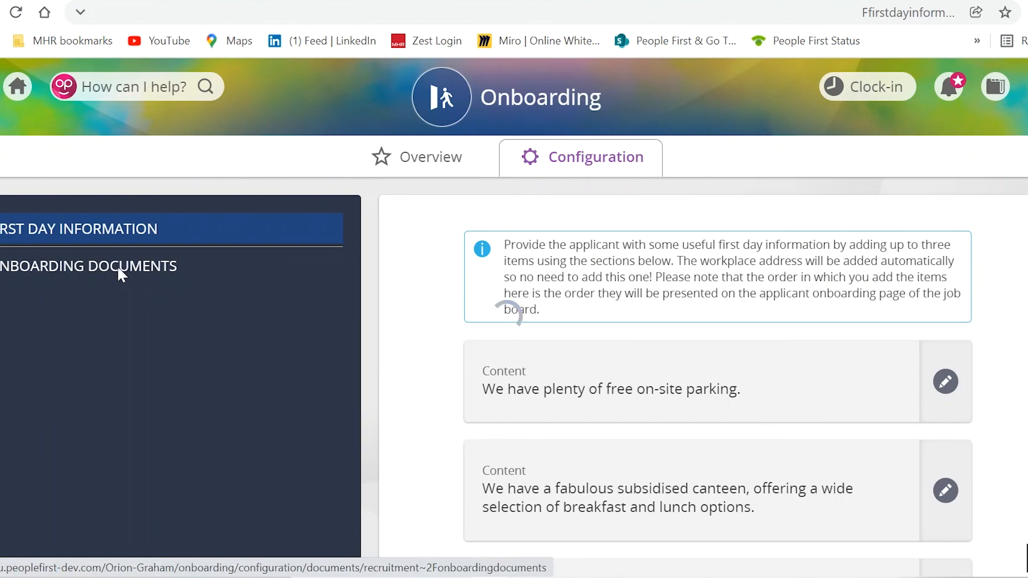
left_click(88, 266)
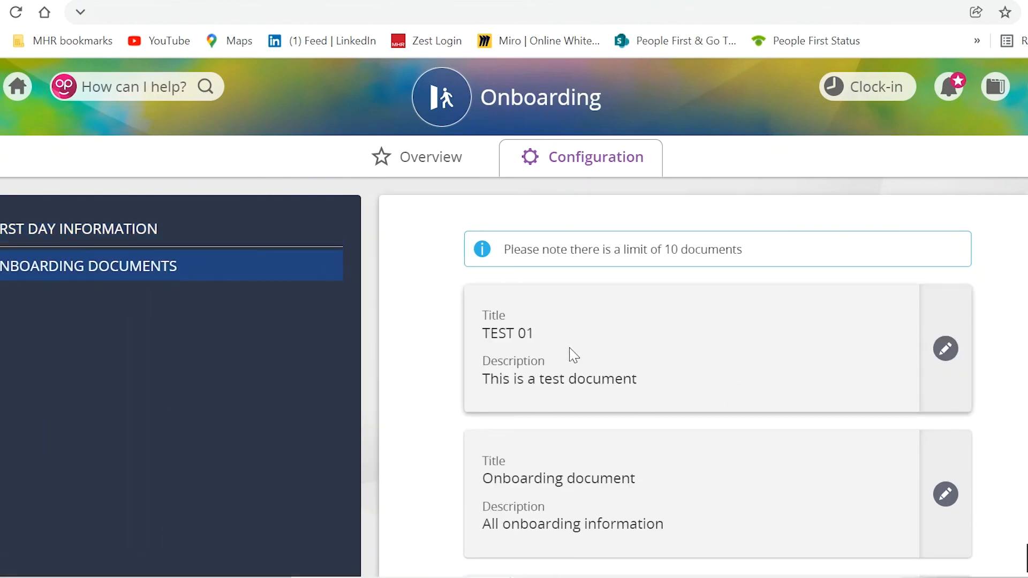
scroll("down", 3)
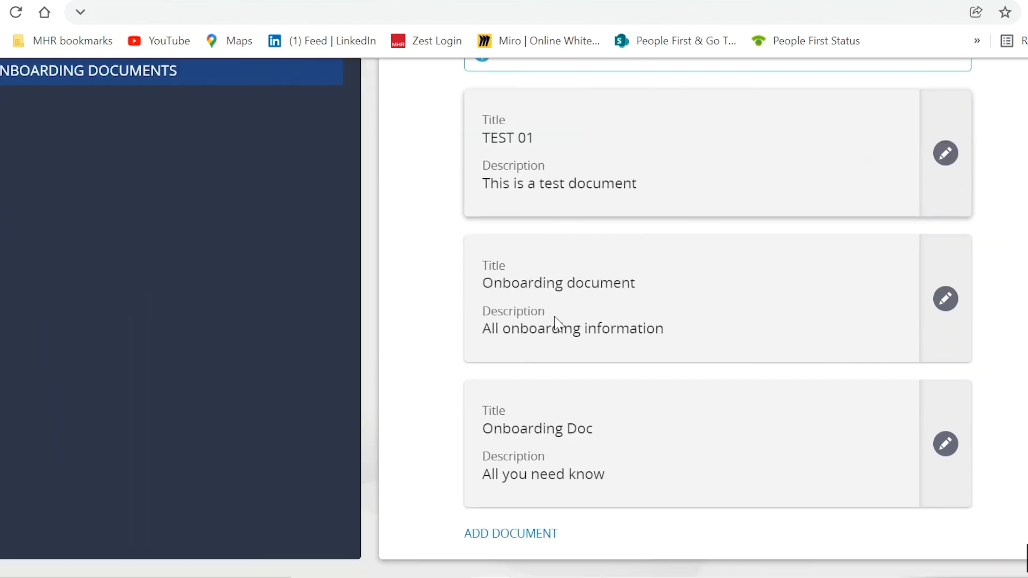